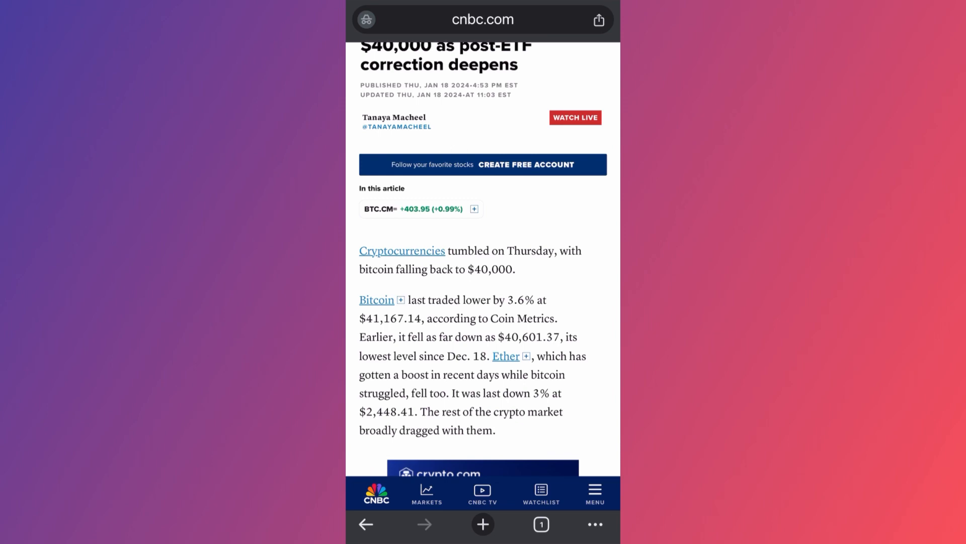
pyautogui.scroll(-3)
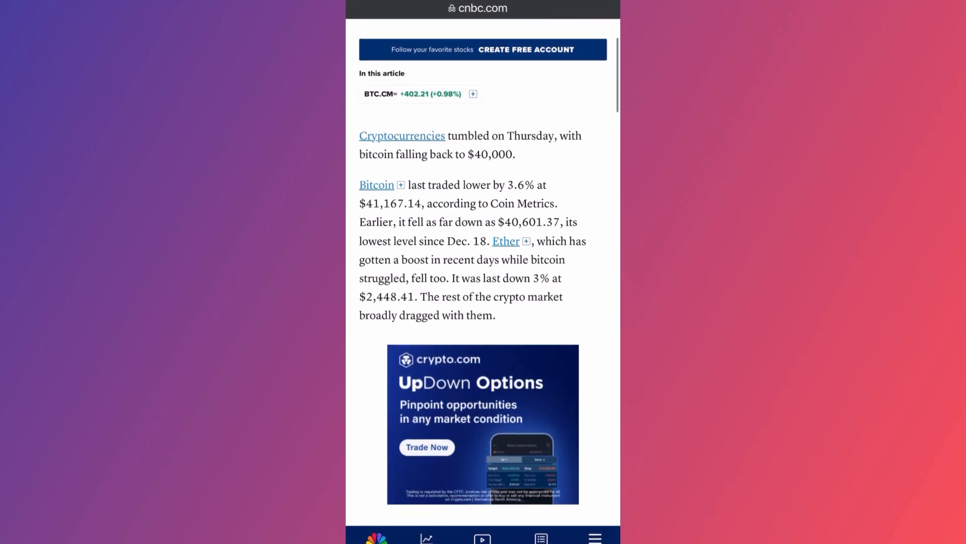
pyautogui.scroll(-3)
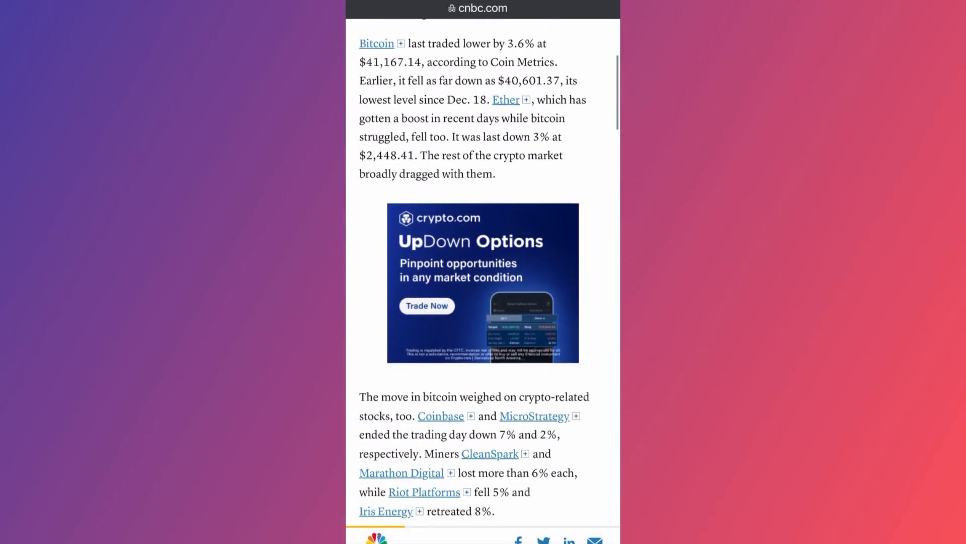
pyautogui.scroll(-3)
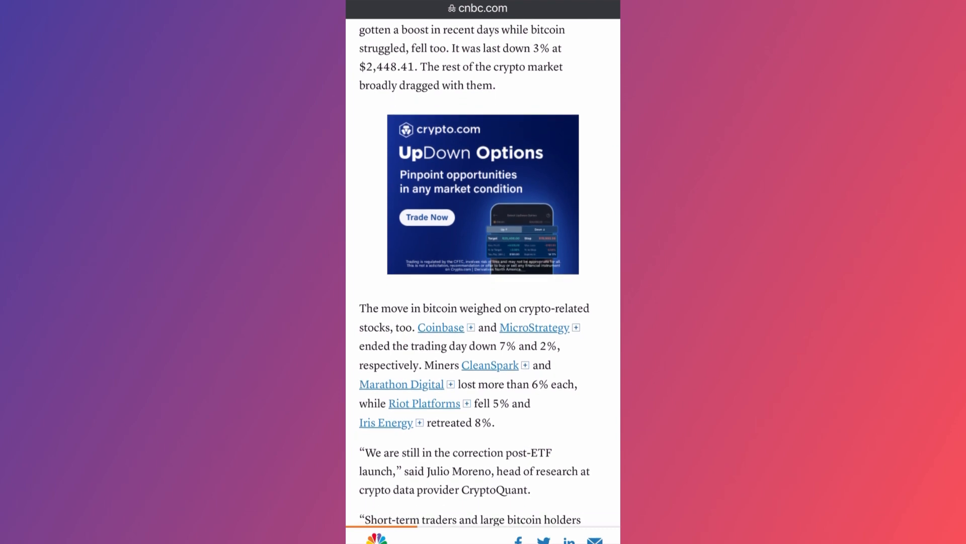
pyautogui.scroll(-3)
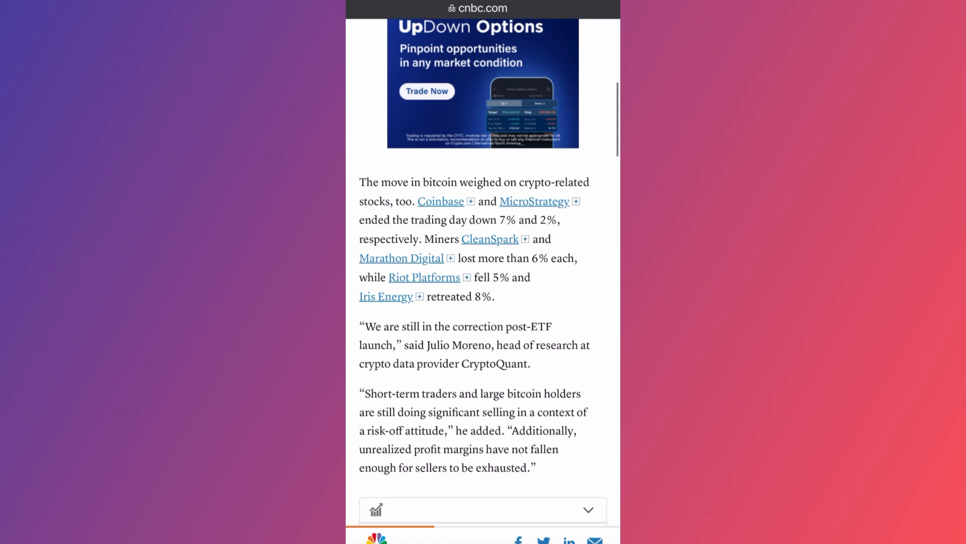
pyautogui.scroll(-3)
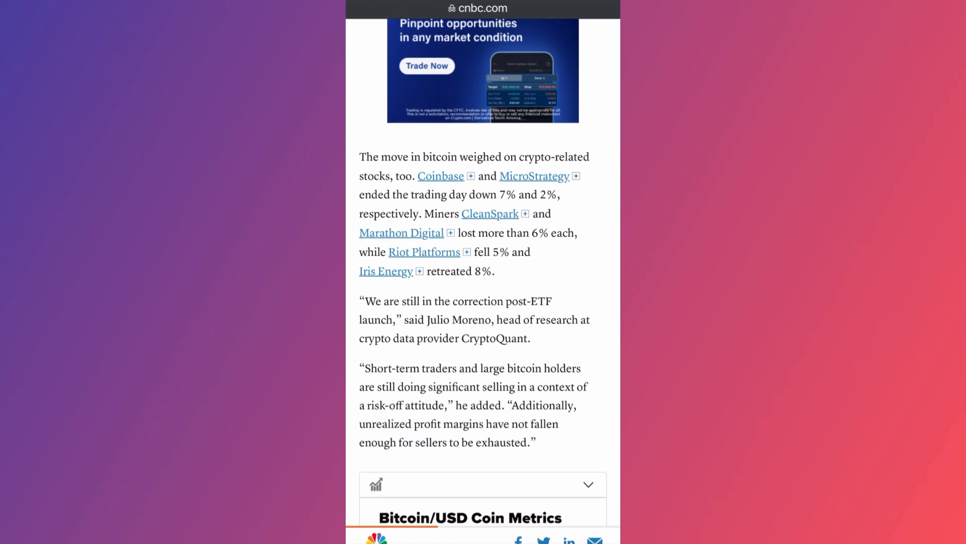
pyautogui.scroll(-3)
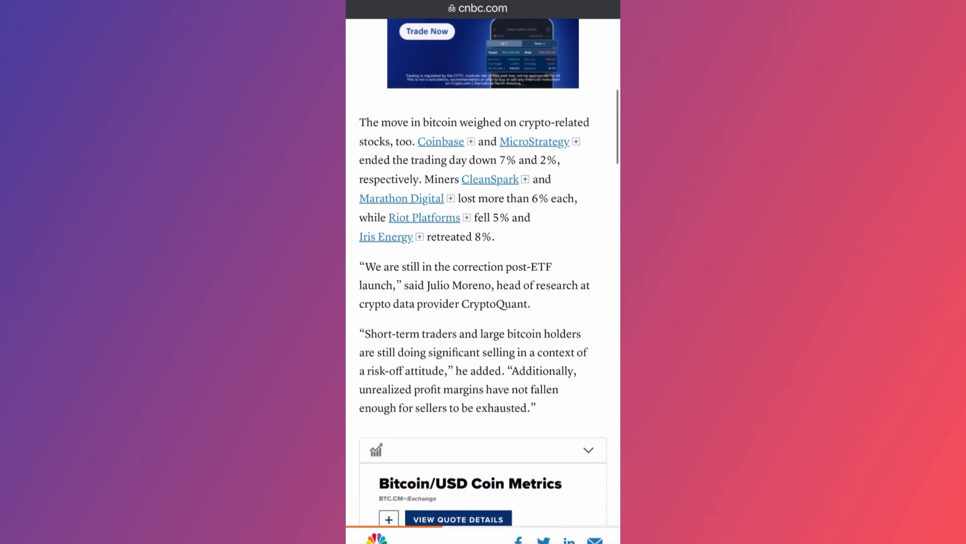
pyautogui.scroll(-3)
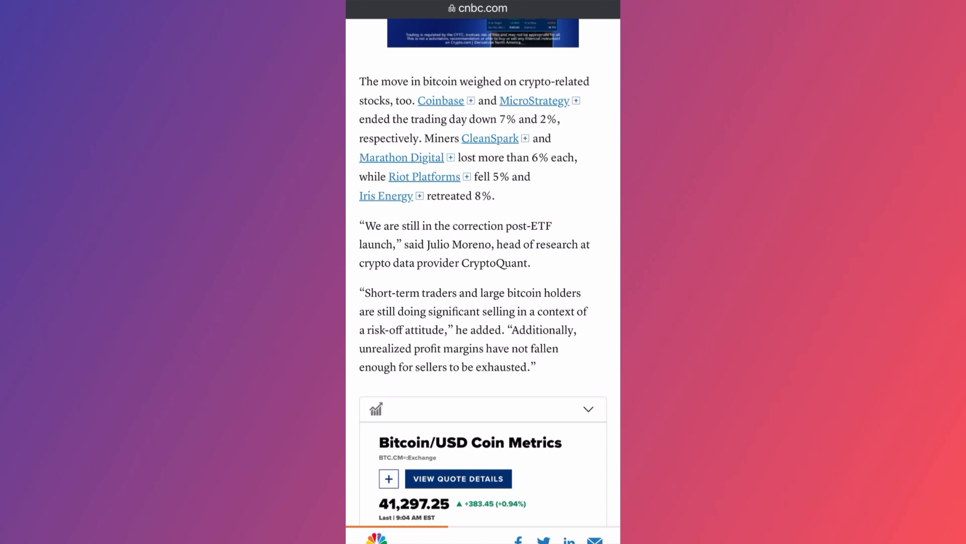
pyautogui.scroll(-3)
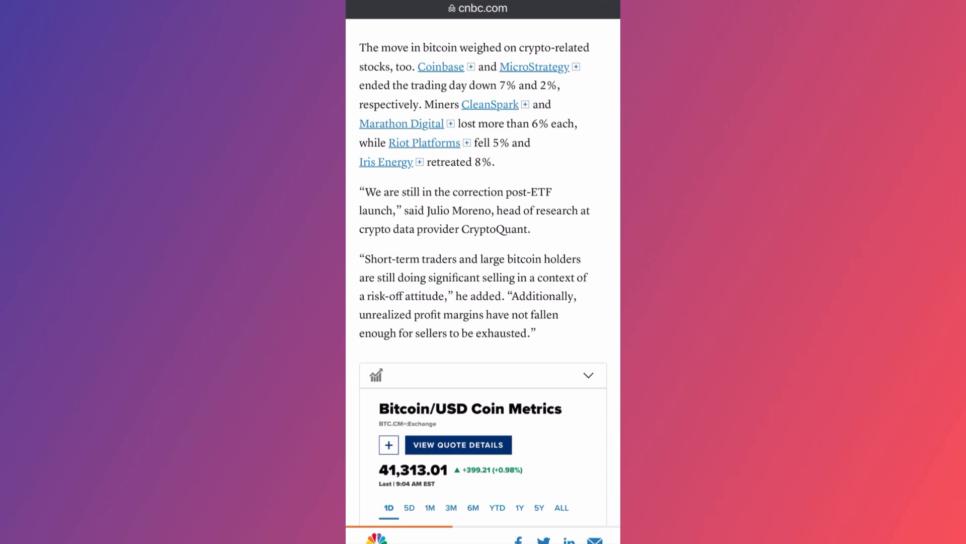
pyautogui.scroll(-3)
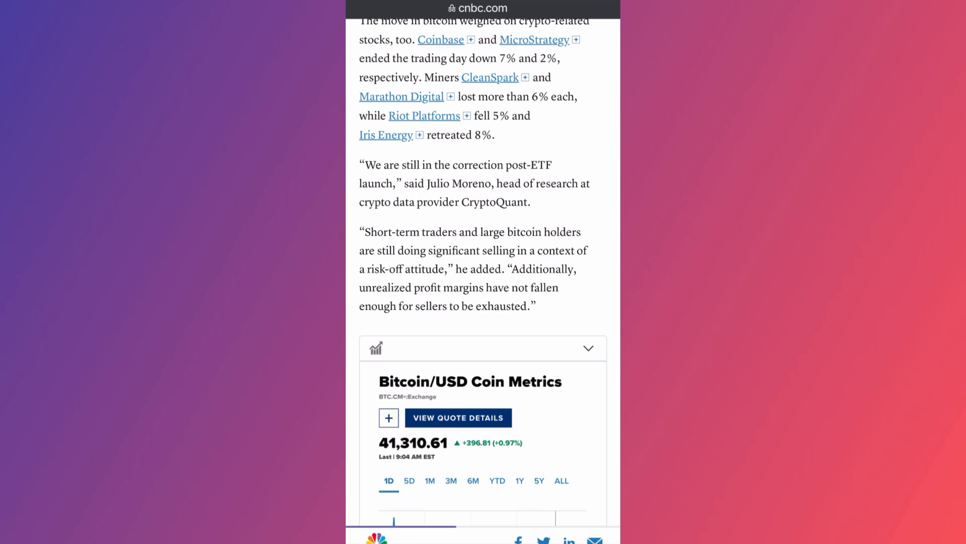
pyautogui.scroll(-3)
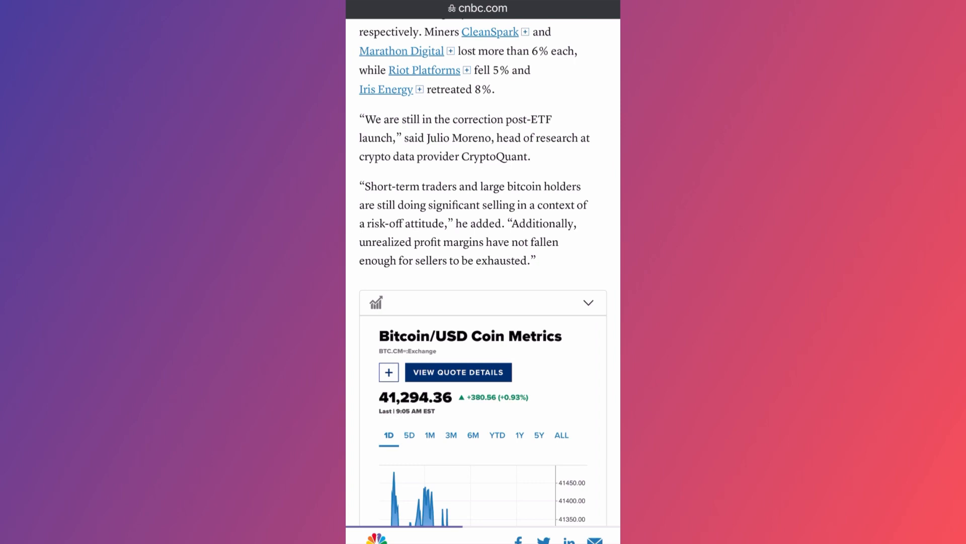
pyautogui.scroll(-3)
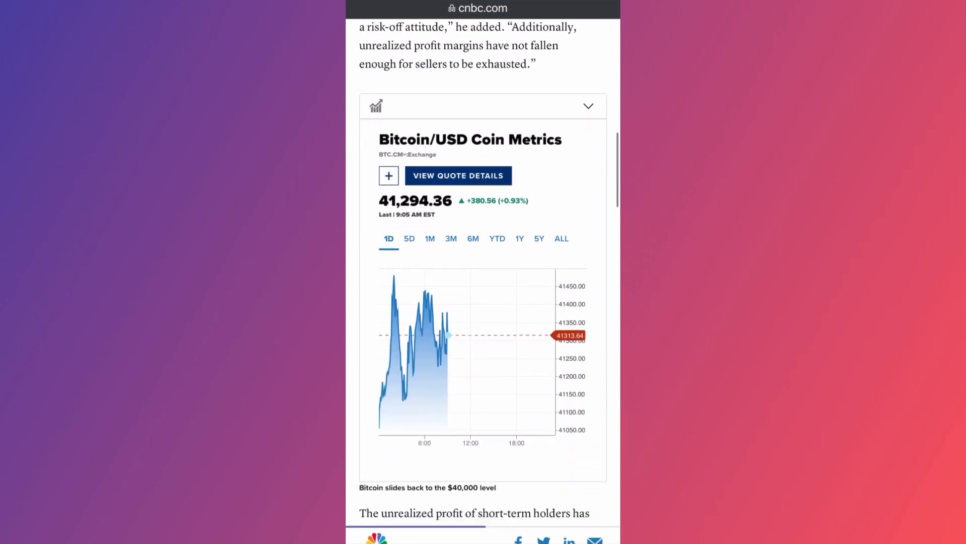
pyautogui.scroll(-3)
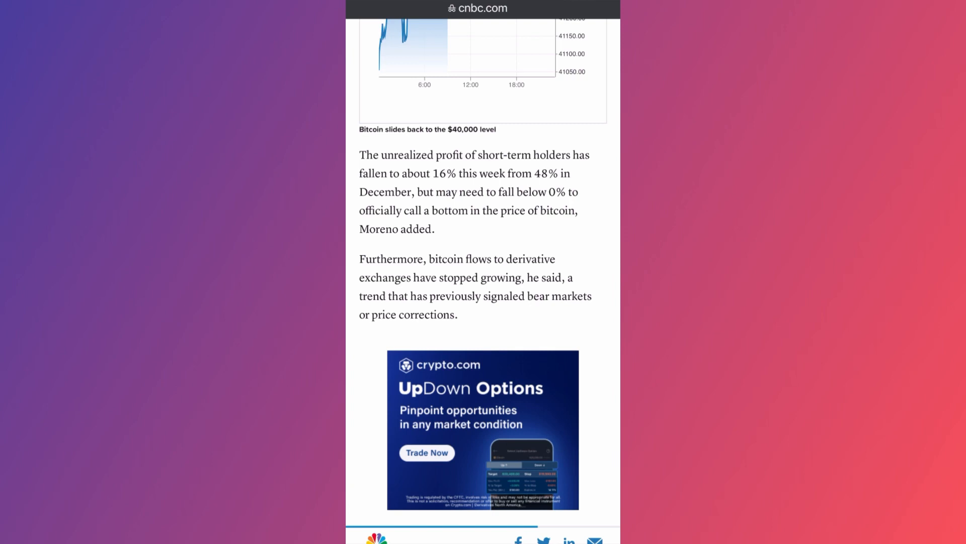
pyautogui.scroll(-3)
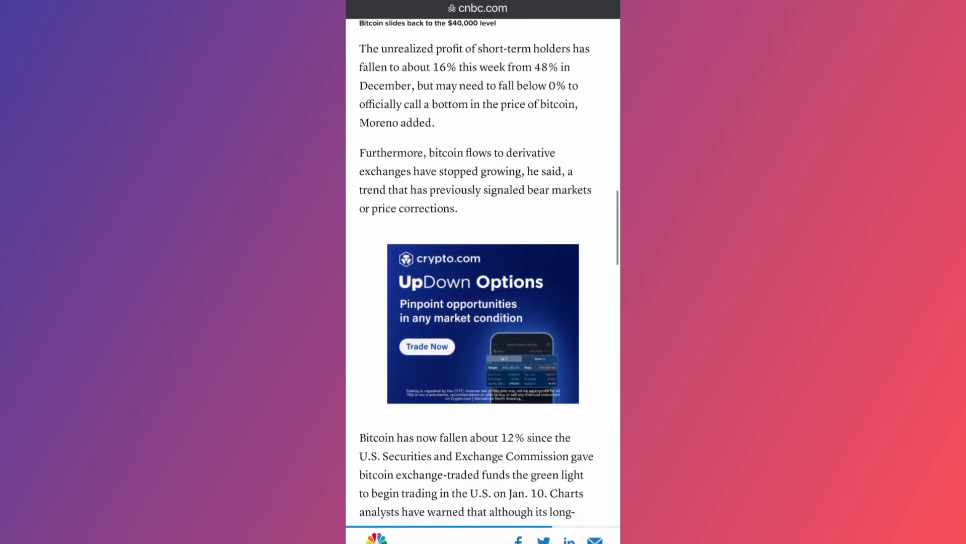
pyautogui.scroll(-3)
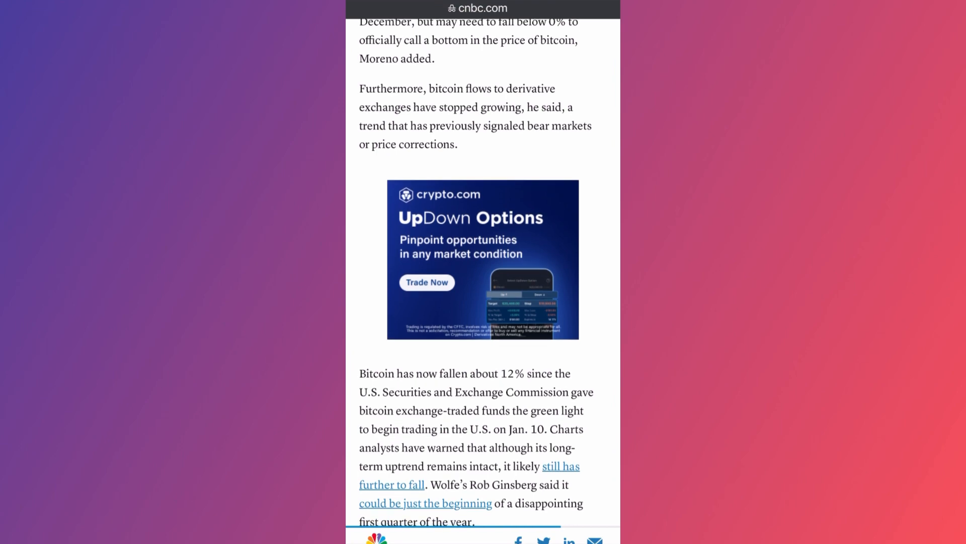
pyautogui.scroll(-3)
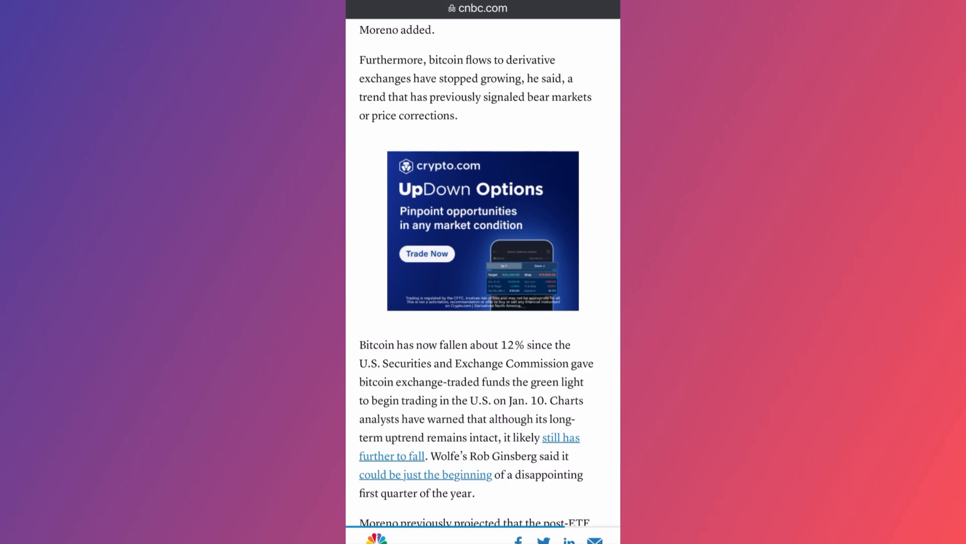
pyautogui.scroll(-3)
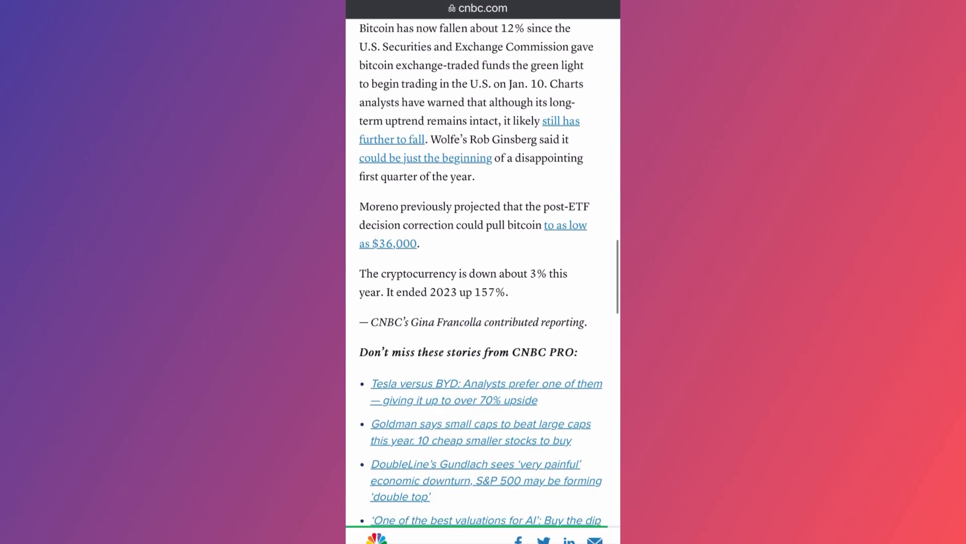